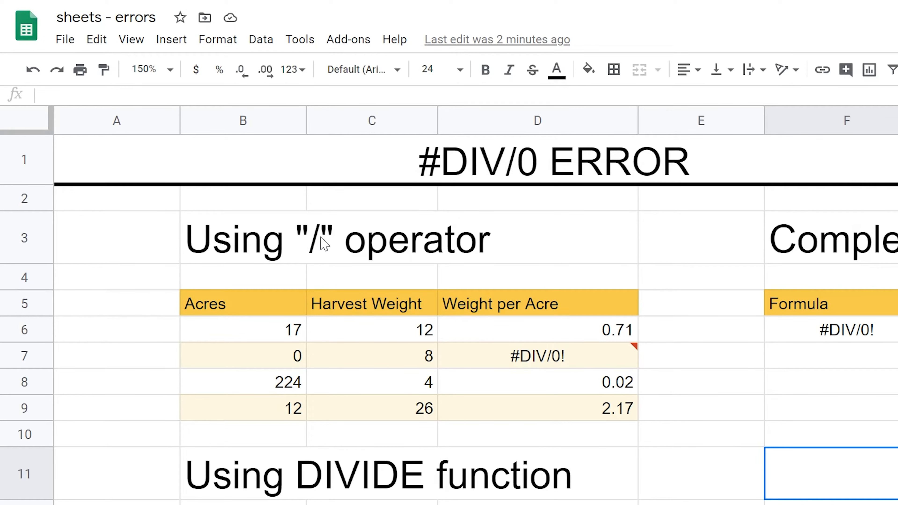
mouse_move(472, 344)
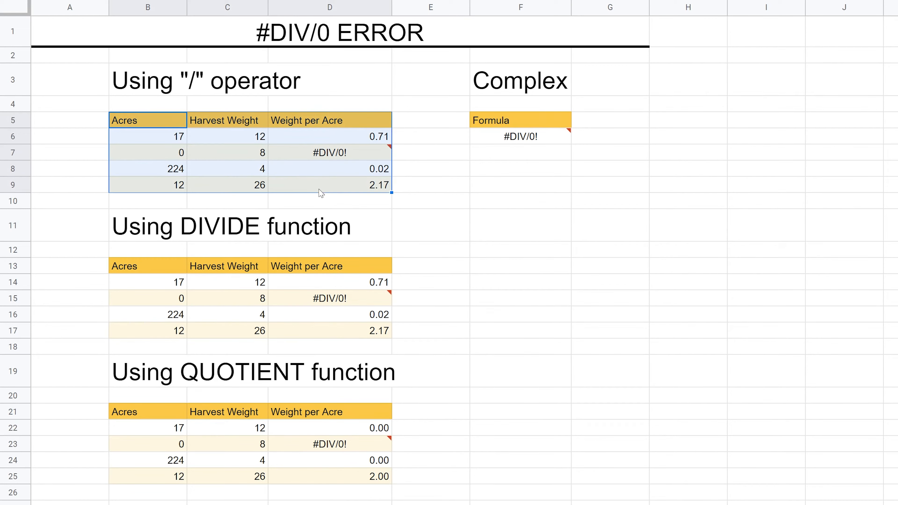
mouse_move(136, 283)
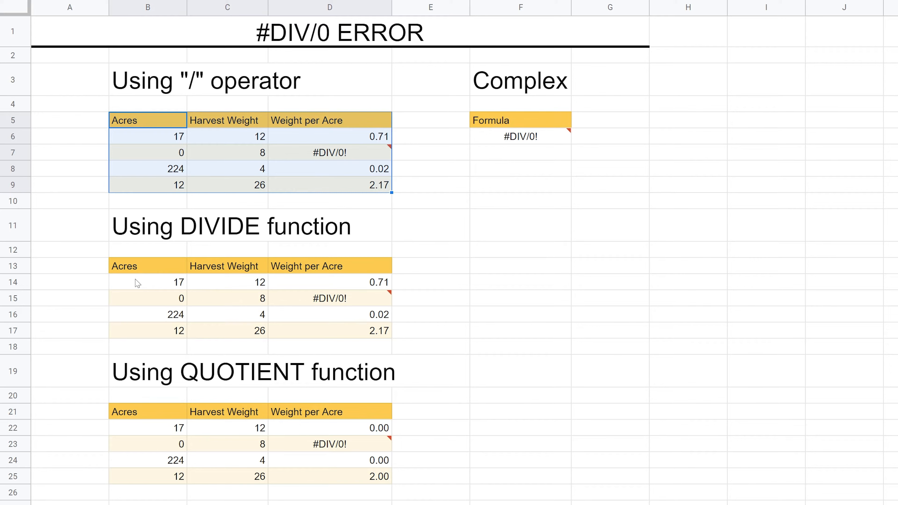
- Inspect the 0.71 Weight per Acre result and the #DIV/0! errors in D7 and D23
left_click(329, 136)
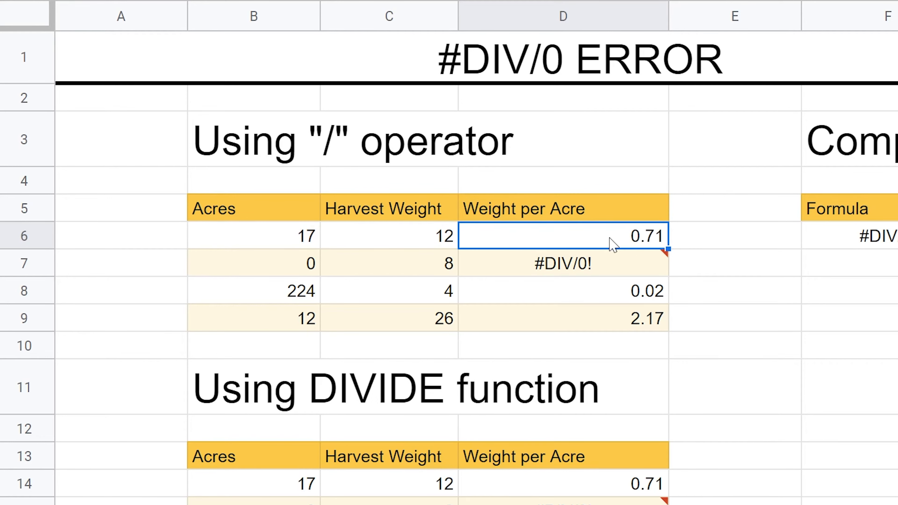
mouse_move(657, 270)
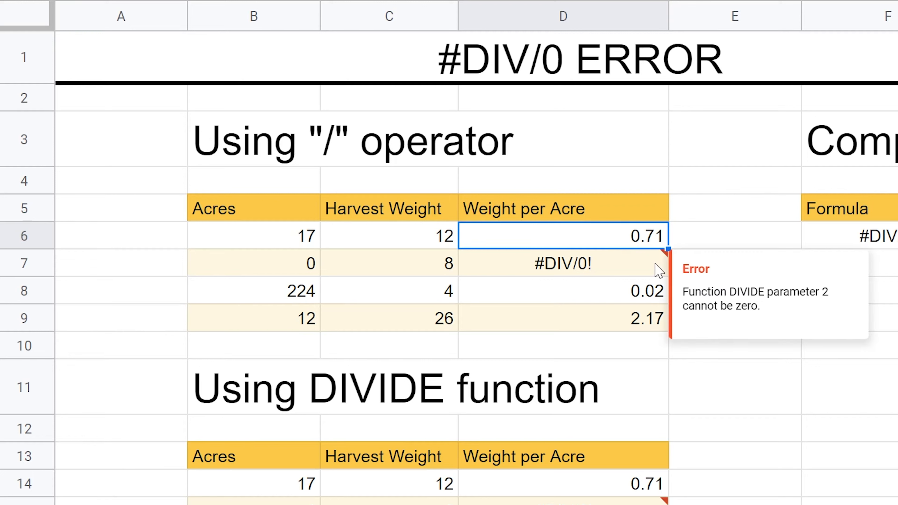
mouse_move(673, 258)
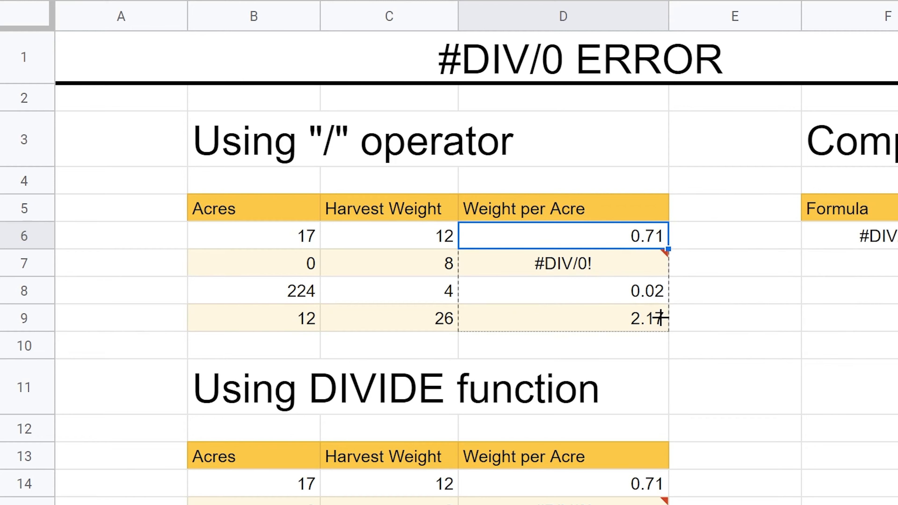
left_click(562, 263)
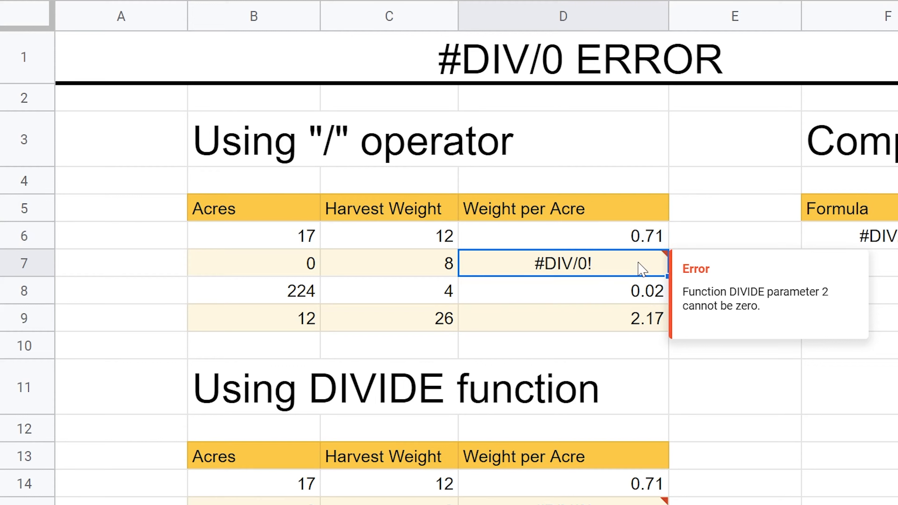
mouse_move(438, 276)
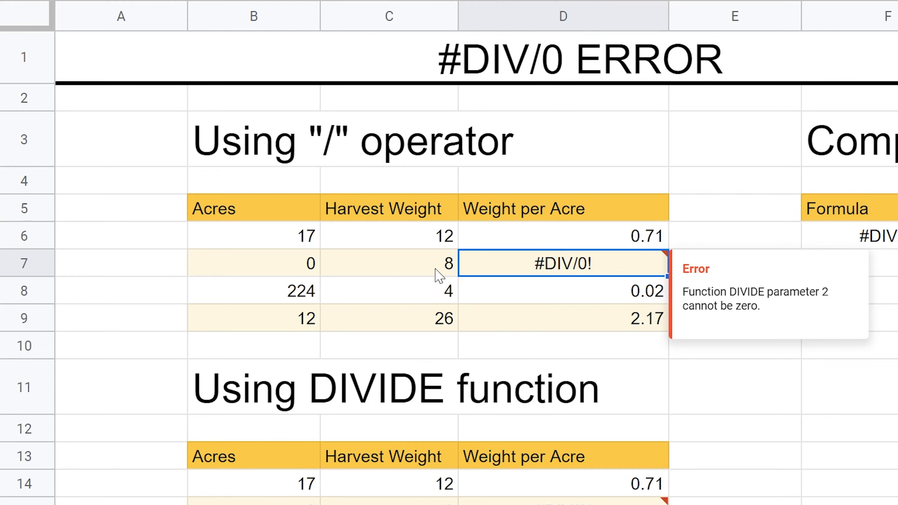
mouse_move(245, 272)
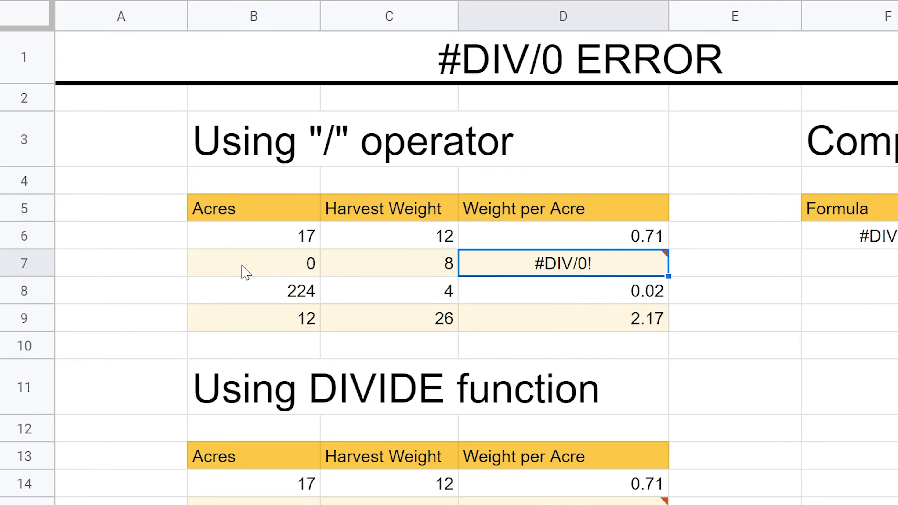
mouse_move(505, 263)
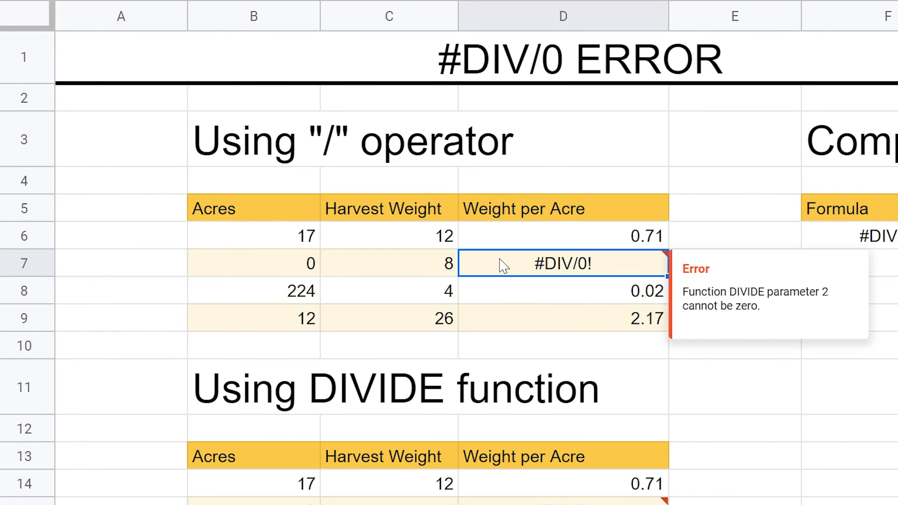
scroll("down", 3)
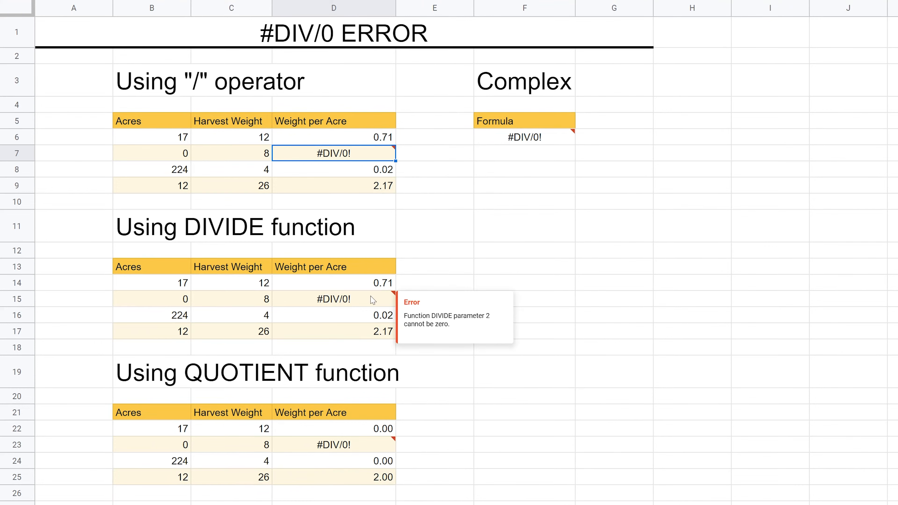
left_click(334, 445)
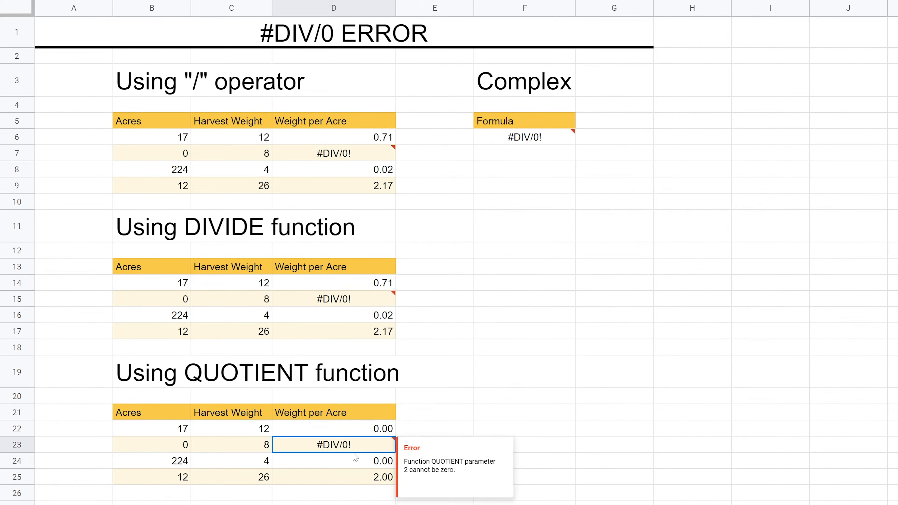
- Show formulas and inspect =C7/B7, the DIVIDE formula in D14 and the QUOTIENT formulas
left_click(75, 25)
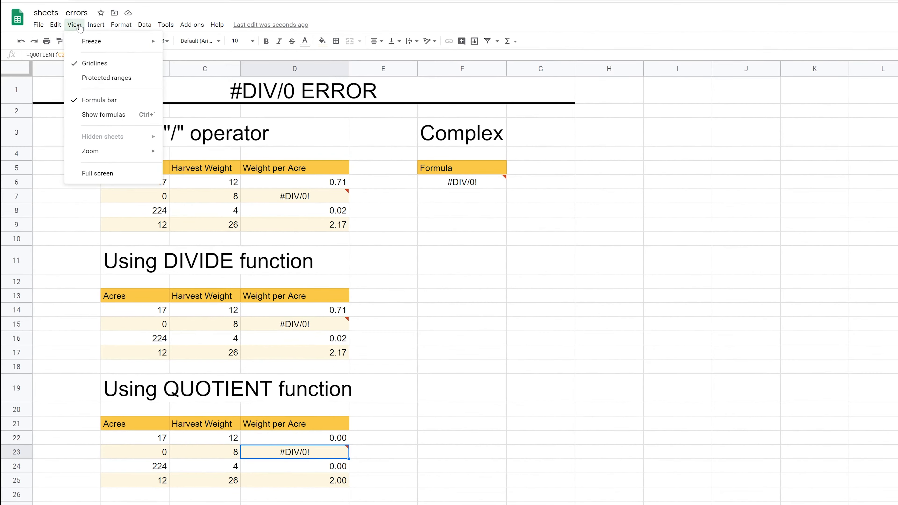
left_click(104, 114)
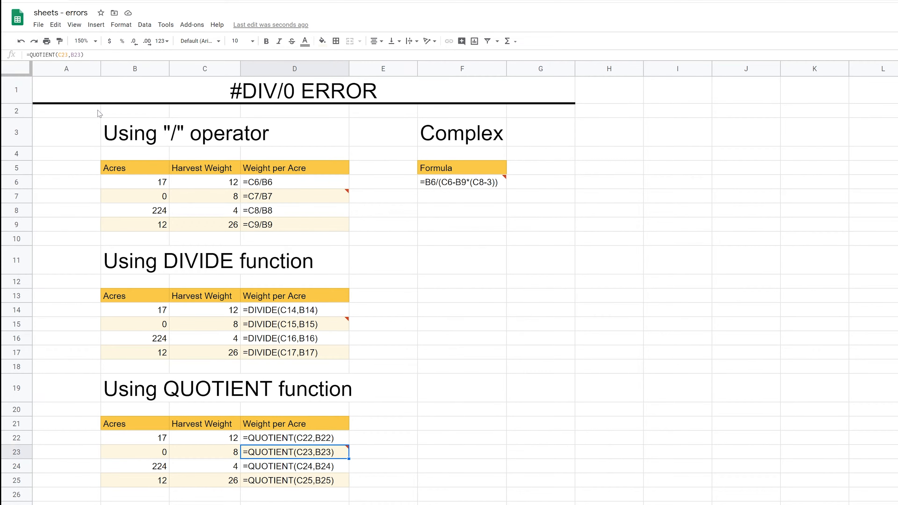
left_click(294, 196)
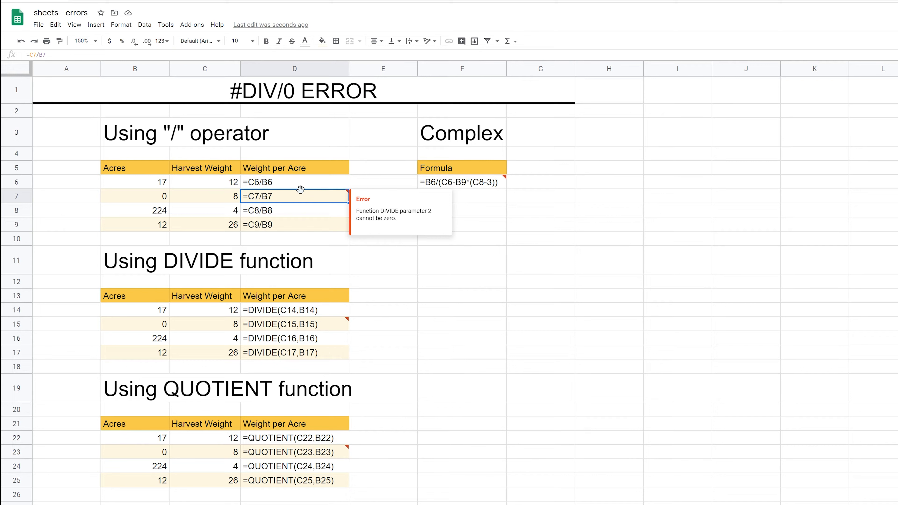
mouse_move(302, 200)
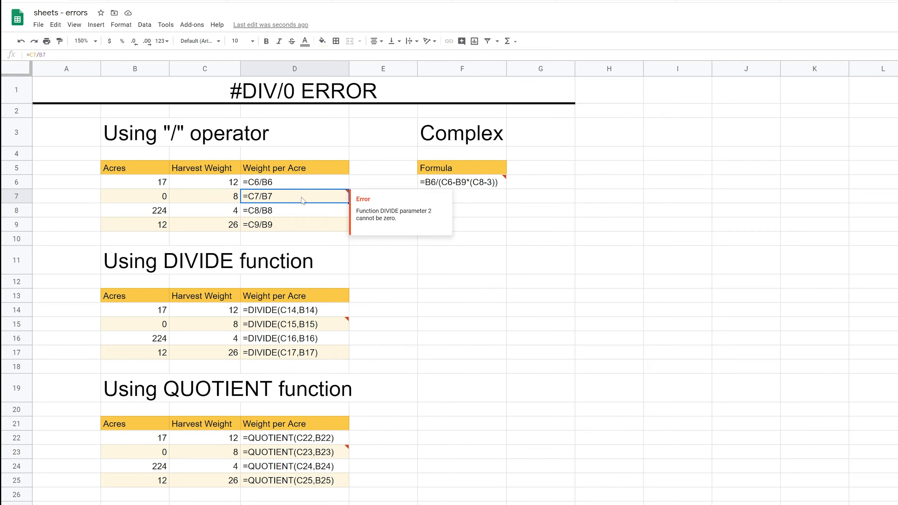
mouse_move(278, 198)
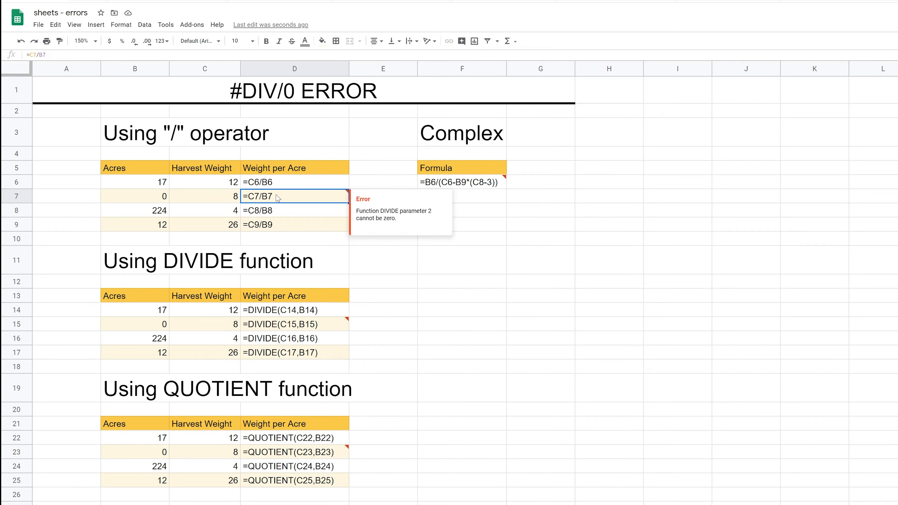
left_click(294, 309)
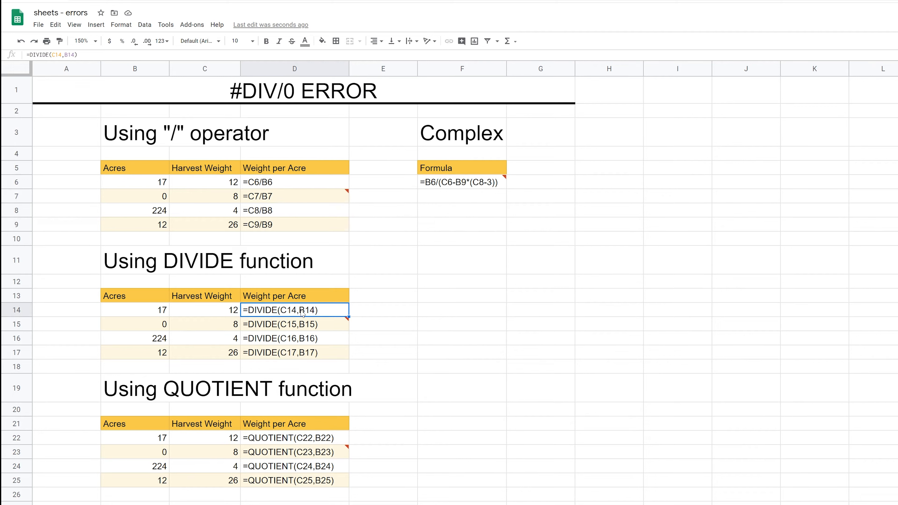
mouse_move(298, 323)
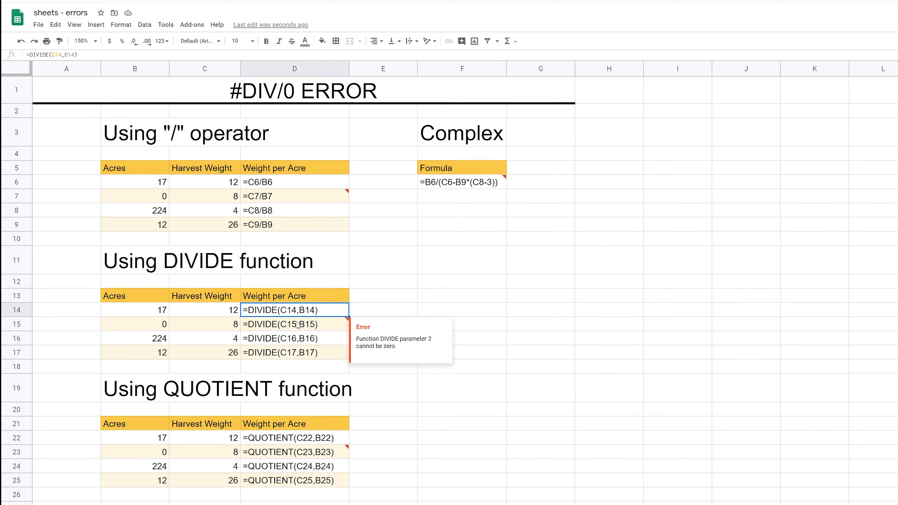
left_click(294, 438)
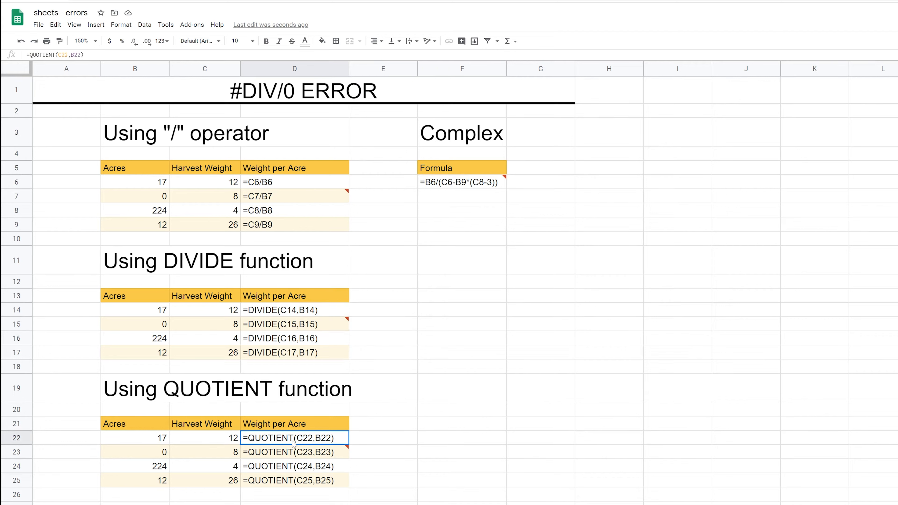
left_click(294, 452)
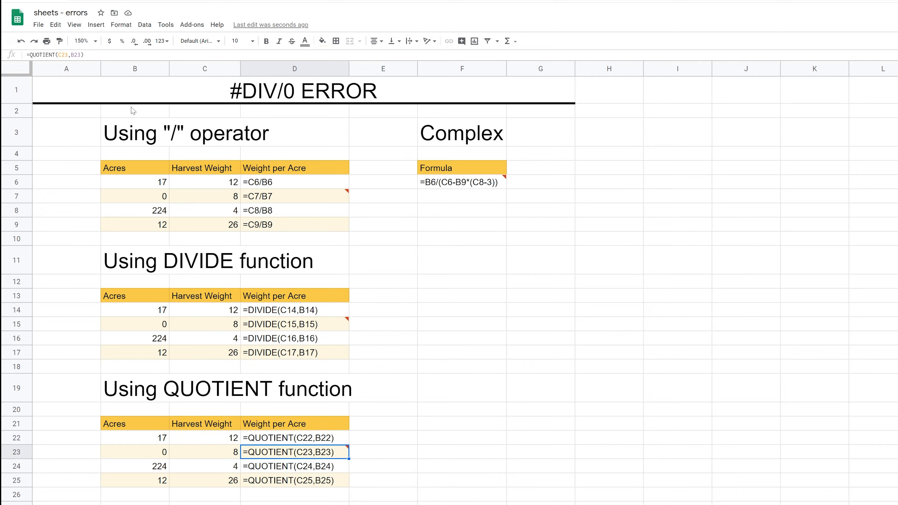
- Switch the view back from formulas to calculated results, revealing the #DIV/0! errors
left_click(74, 25)
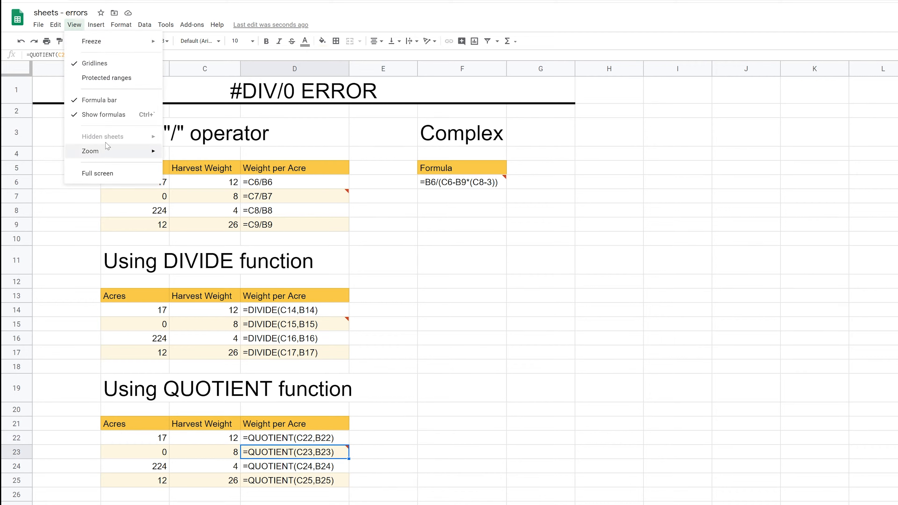
left_click(105, 115)
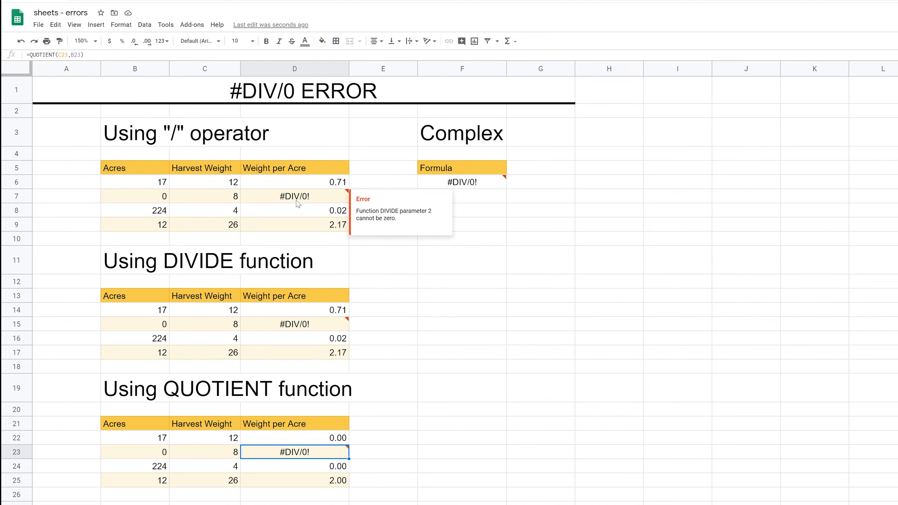
left_click(295, 196)
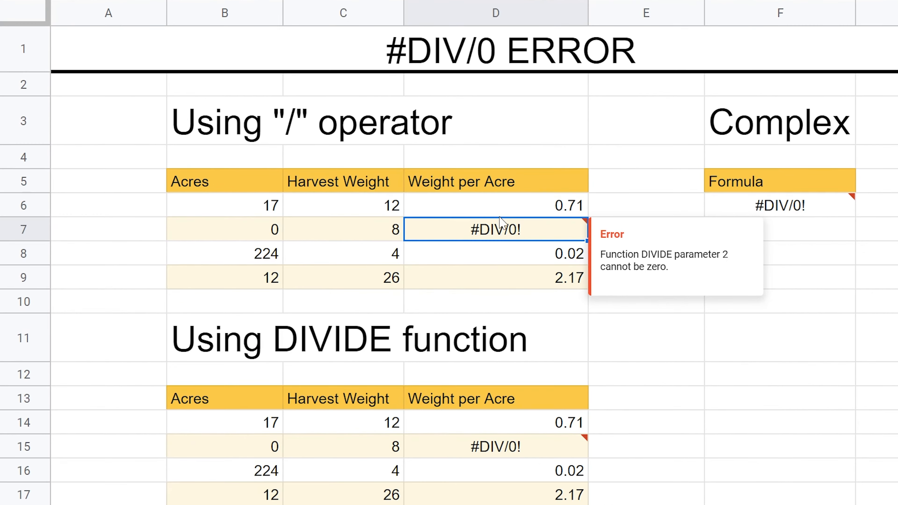
mouse_move(522, 239)
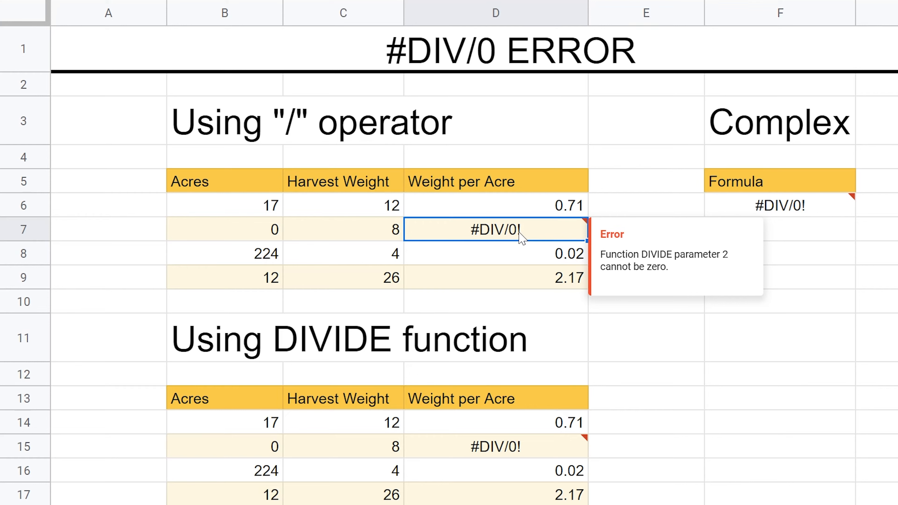
- Replace D7 with =IFERROR(C7/B7,"Please enter a value in column B.")
key("Delete")
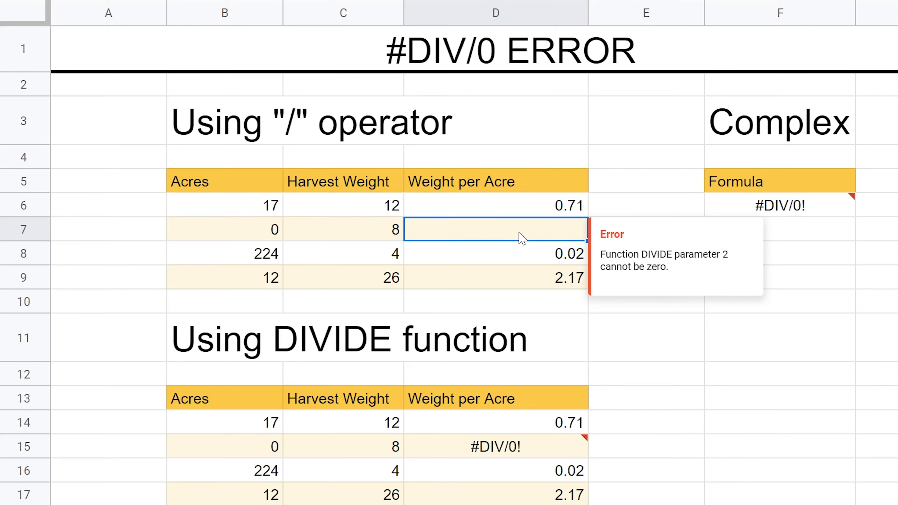
type("=IFERROR(")
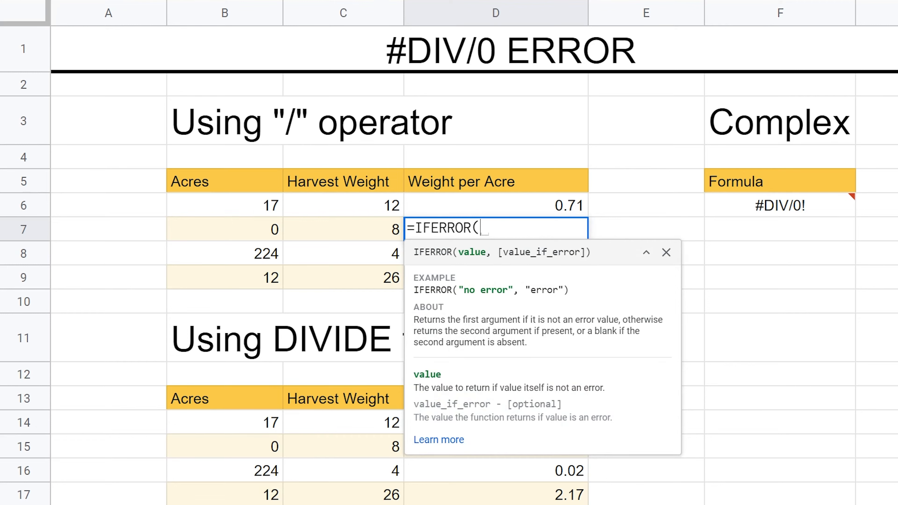
type("C7/B7")
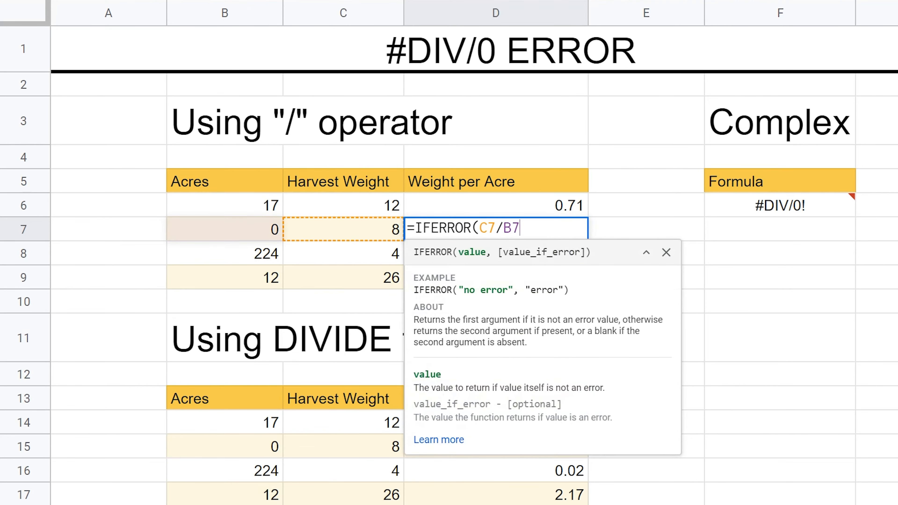
type(",")
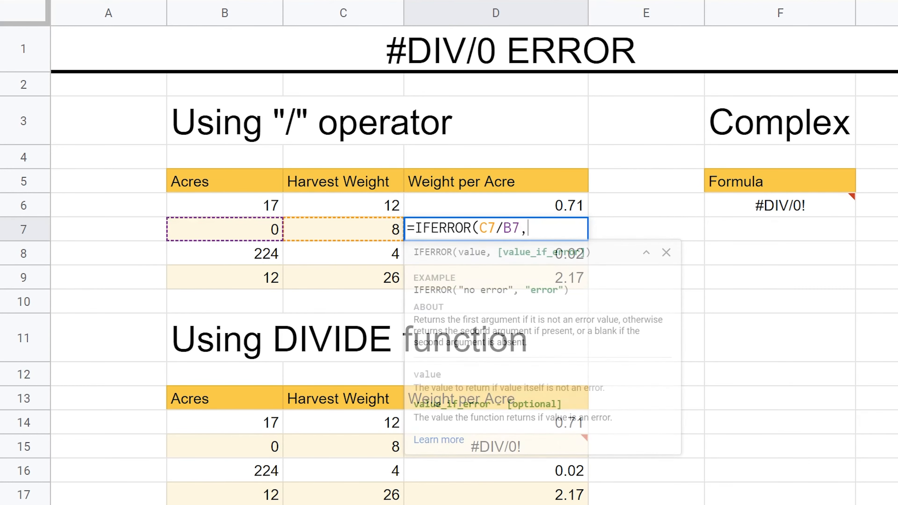
type("\"Please senter a value in column B")
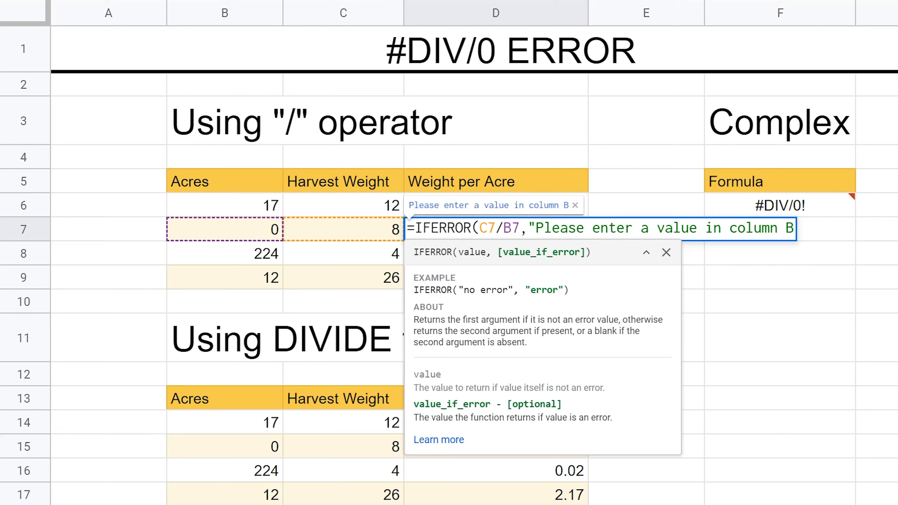
type(".\"")
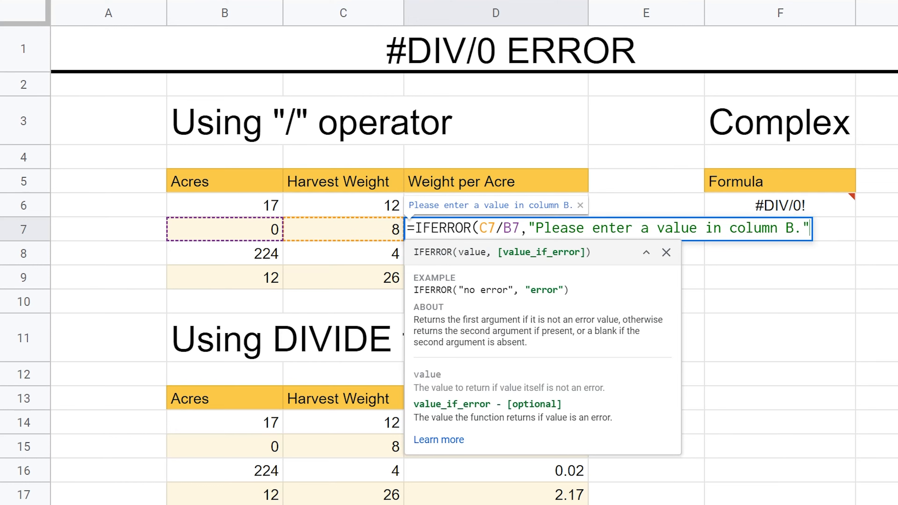
type(")")
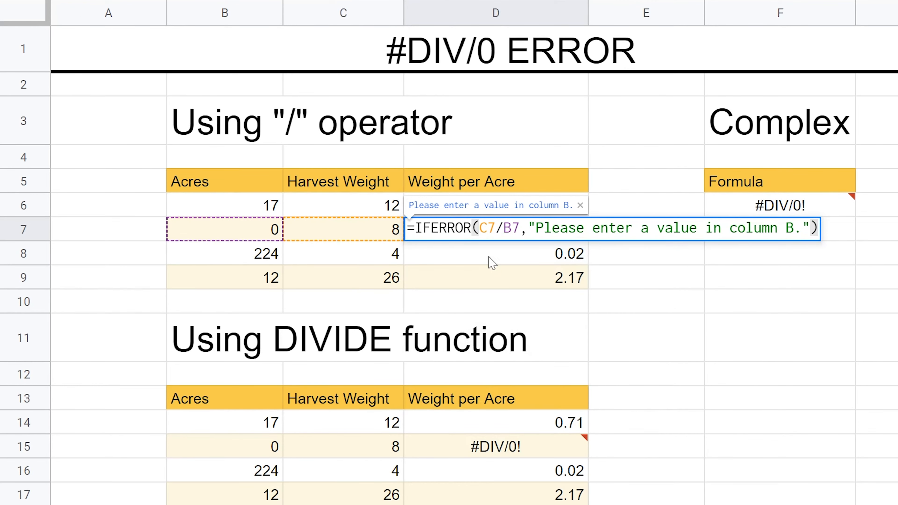
key("Return")
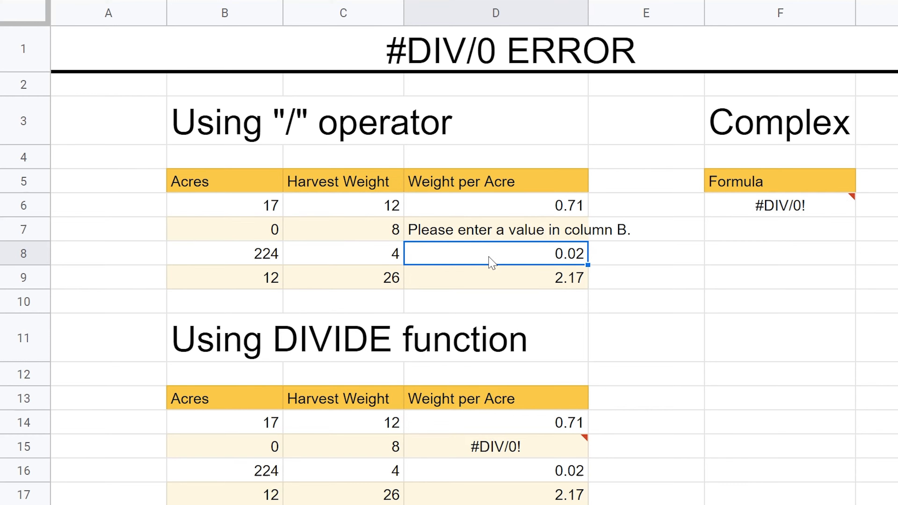
left_click(495, 230)
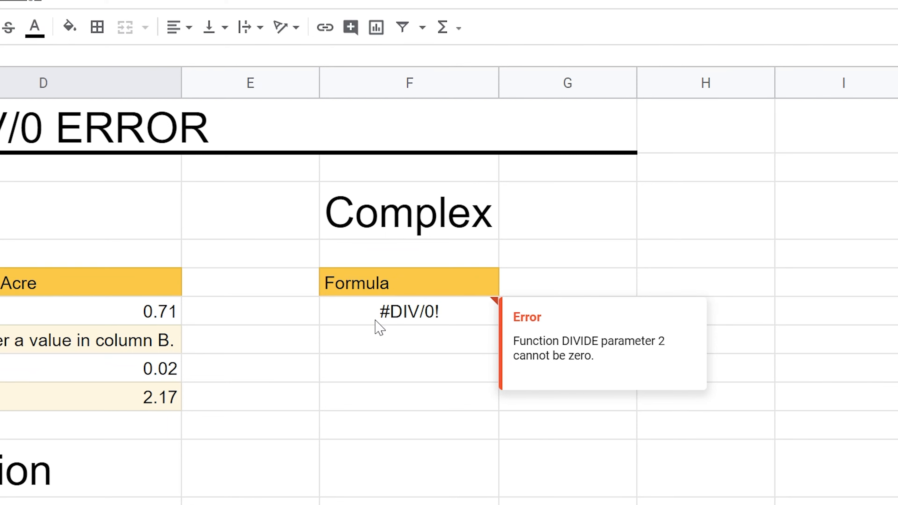
- Open the complex formula =B6/(C6-B9*(C8-3)) in F6 for editing
double_click(409, 312)
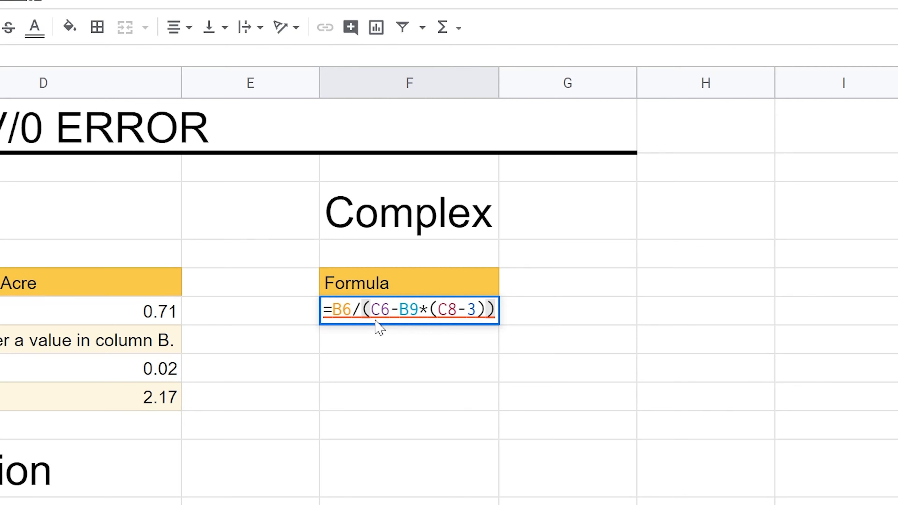
mouse_move(409, 309)
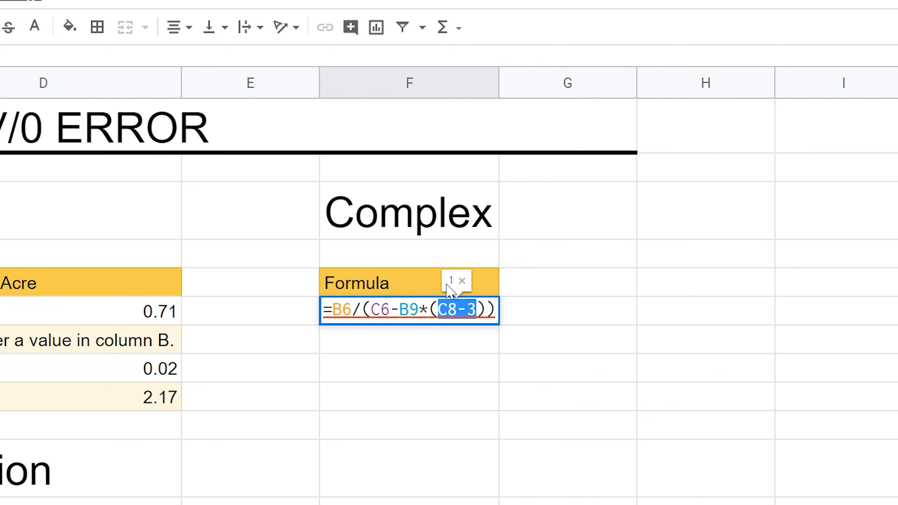
mouse_move(446, 289)
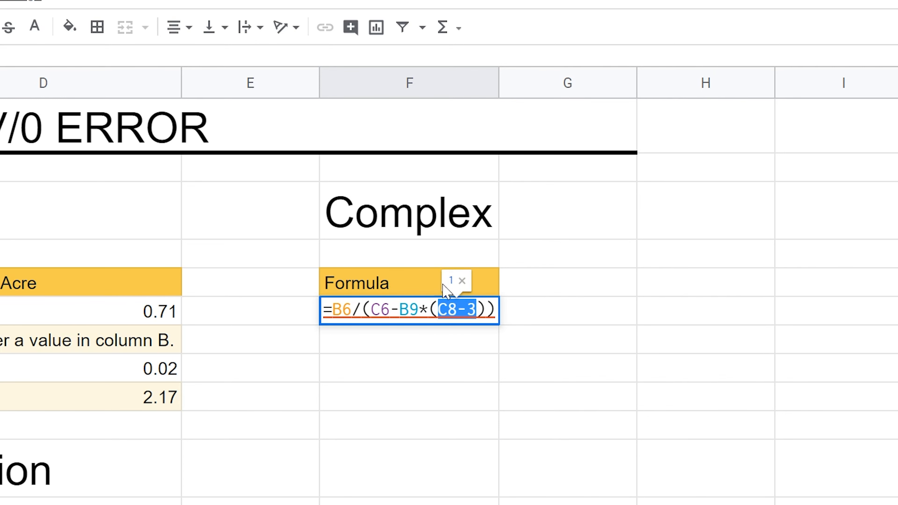